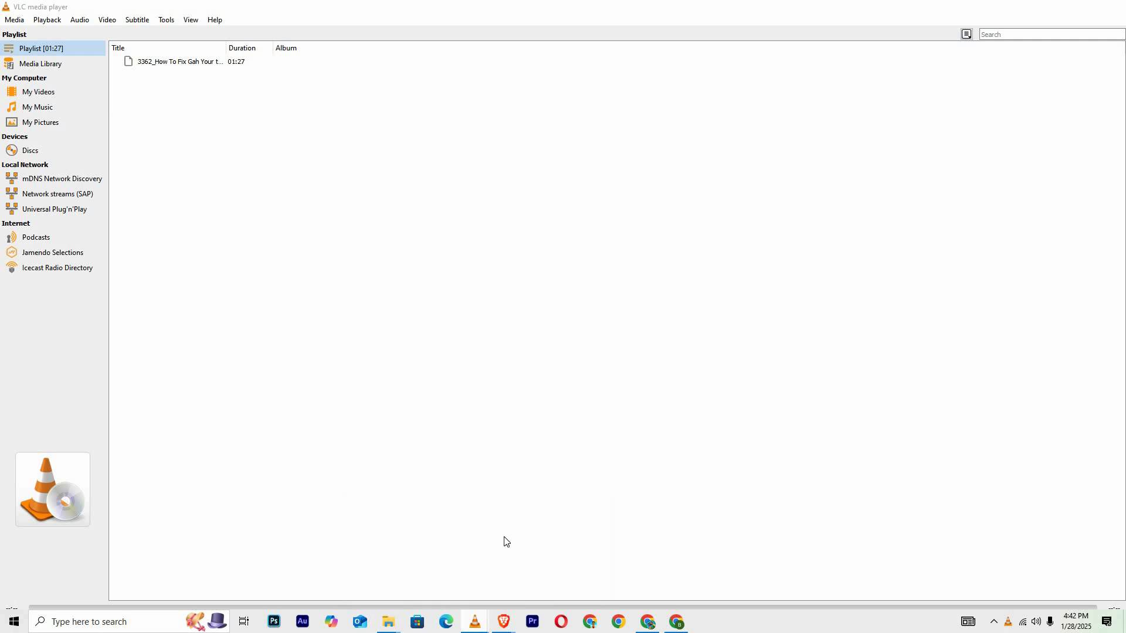
Play the playlist video and show its Codec Information window.
{"action": "double_click", "coordinate": [179, 61]}
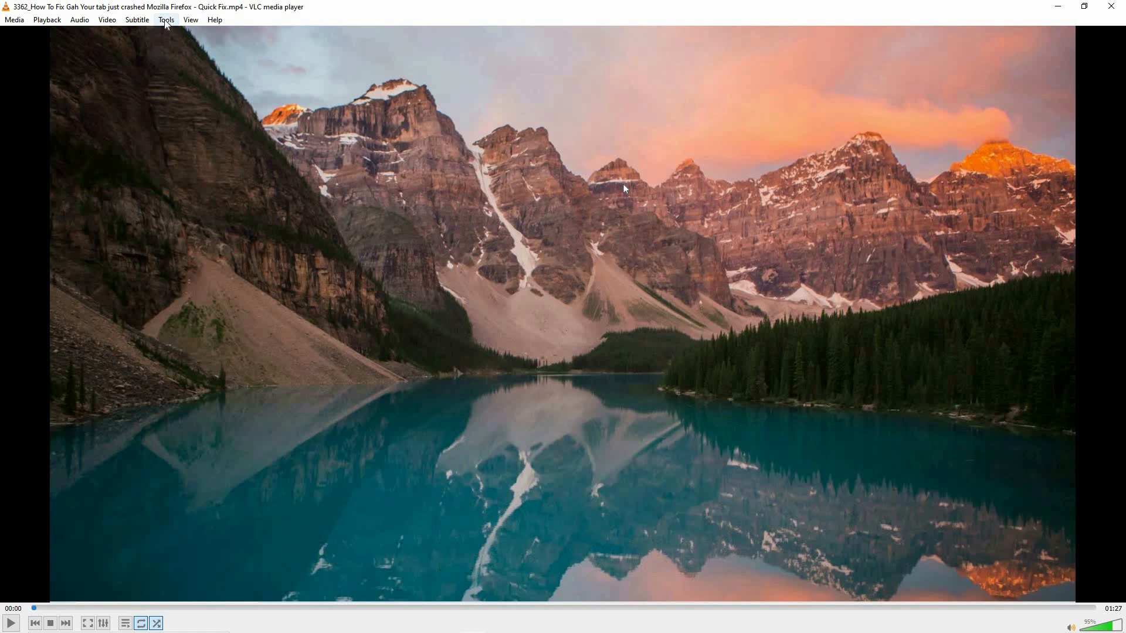
{"action": "left_click", "coordinate": [166, 19]}
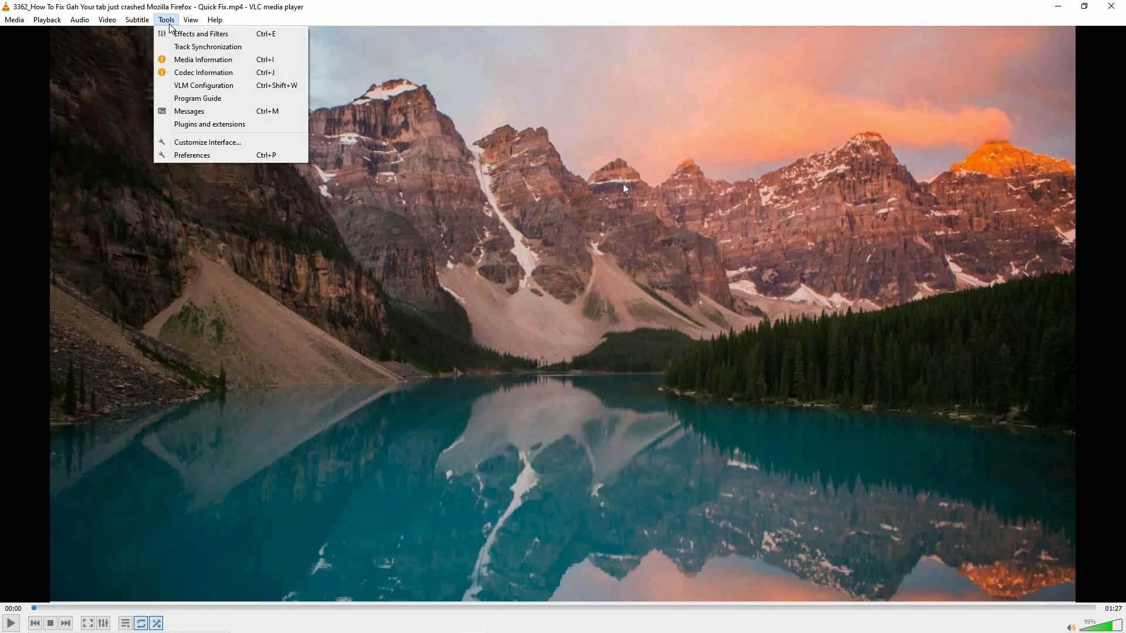
{"action": "mouse_move", "coordinate": [203, 72]}
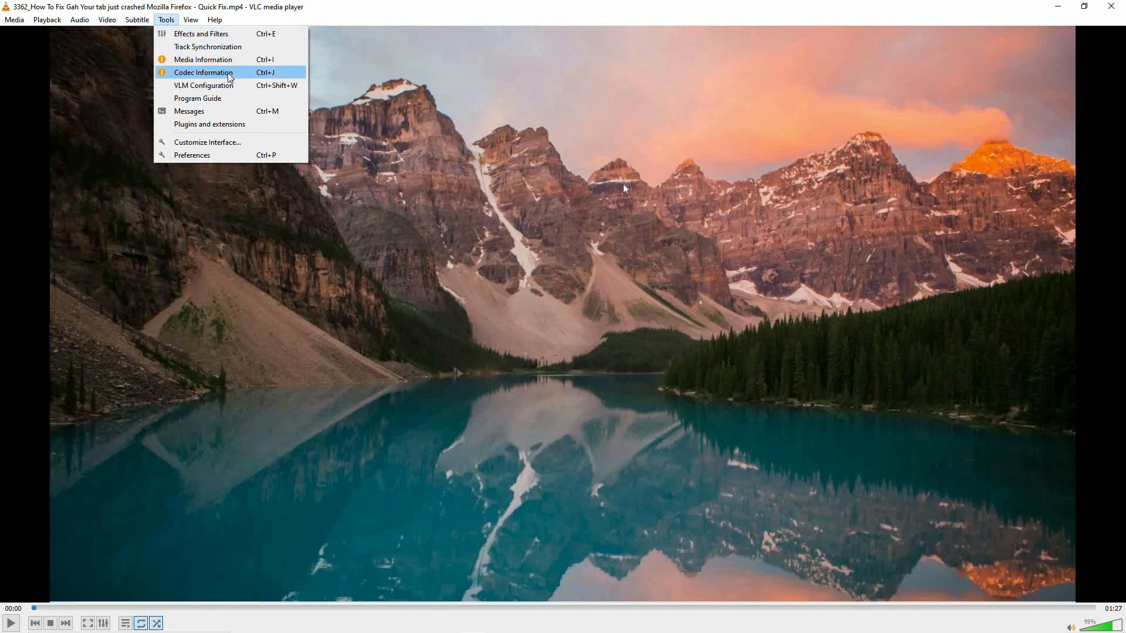
{"action": "left_click", "coordinate": [203, 71]}
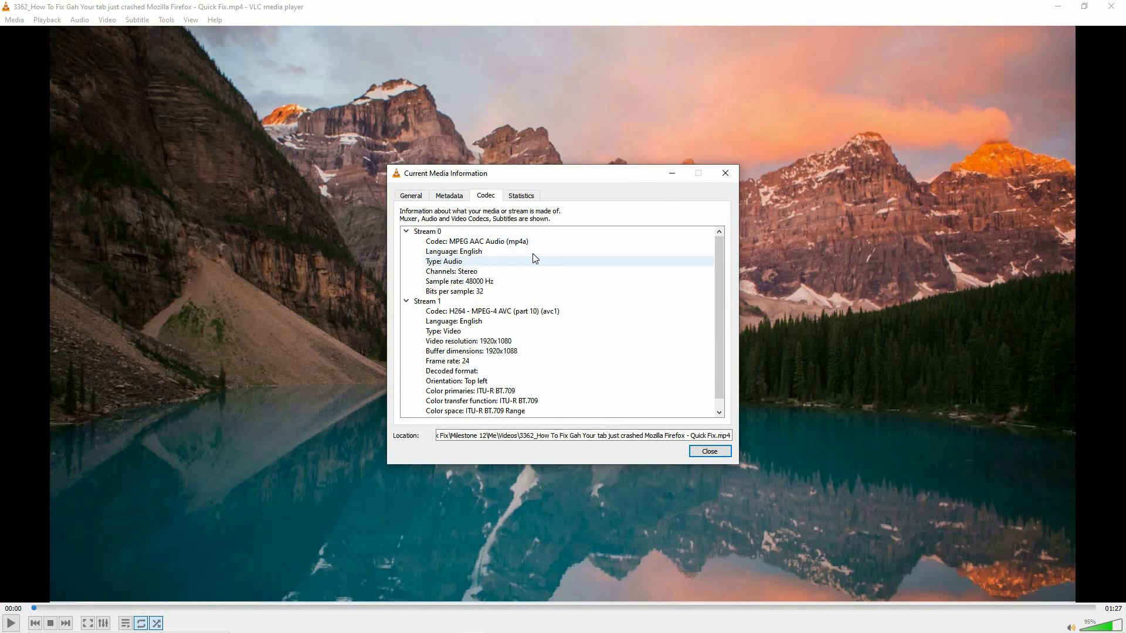
{"action": "mouse_move", "coordinate": [517, 231]}
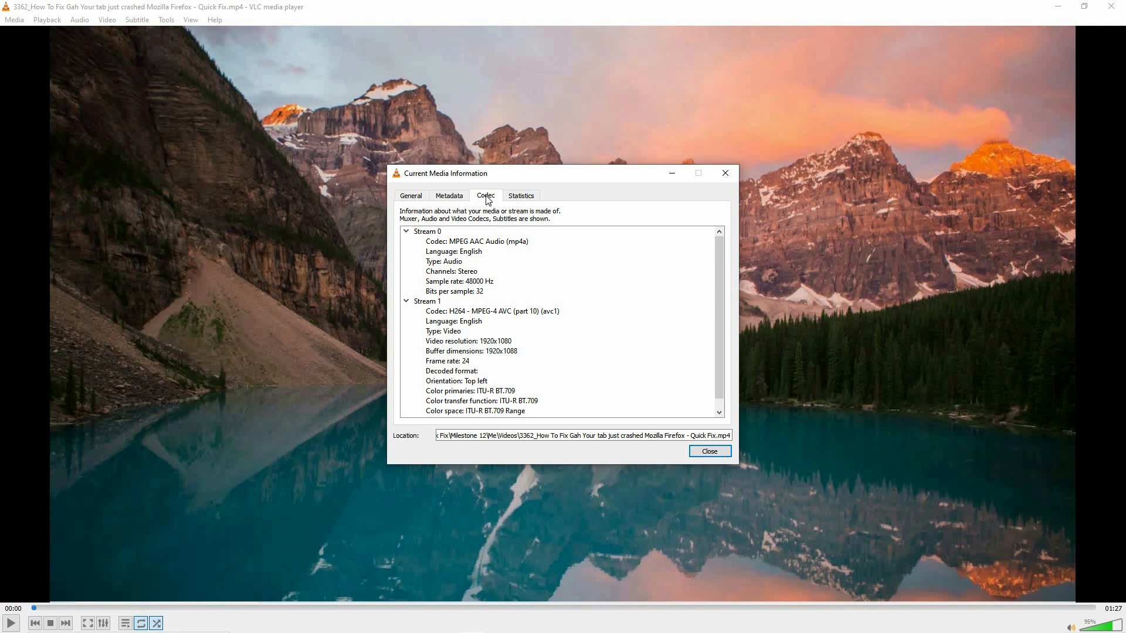
{"action": "mouse_move", "coordinate": [492, 218]}
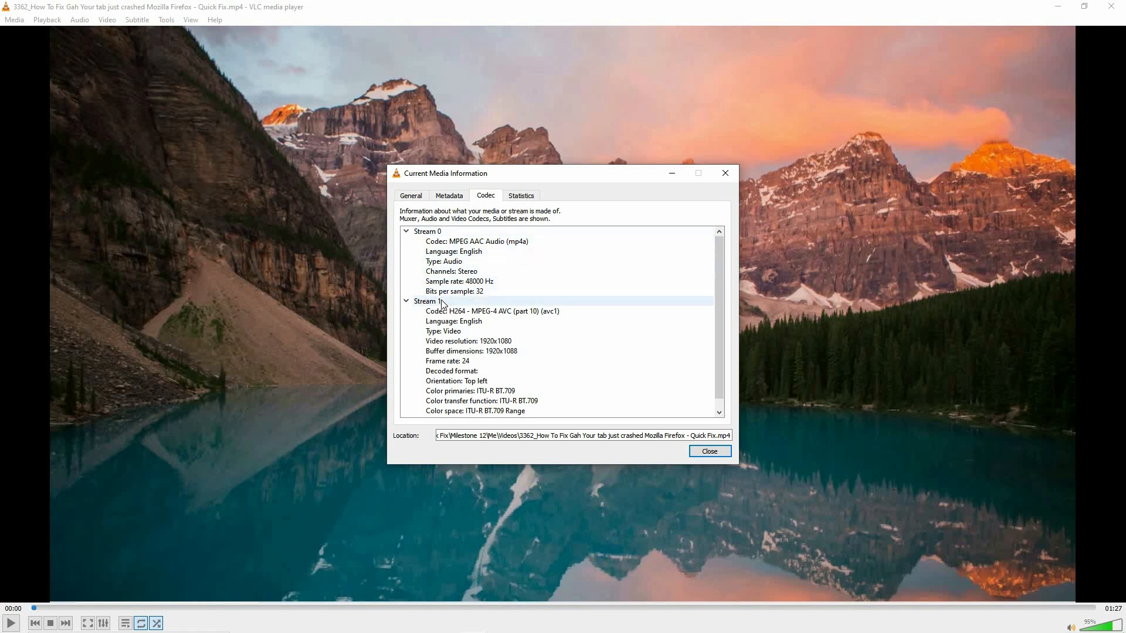
Select the Stream 1 'Video resolution: 1920x1080' row in the Codec tab.
{"action": "scroll", "scroll_direction": "down", "scroll_amount": 3}
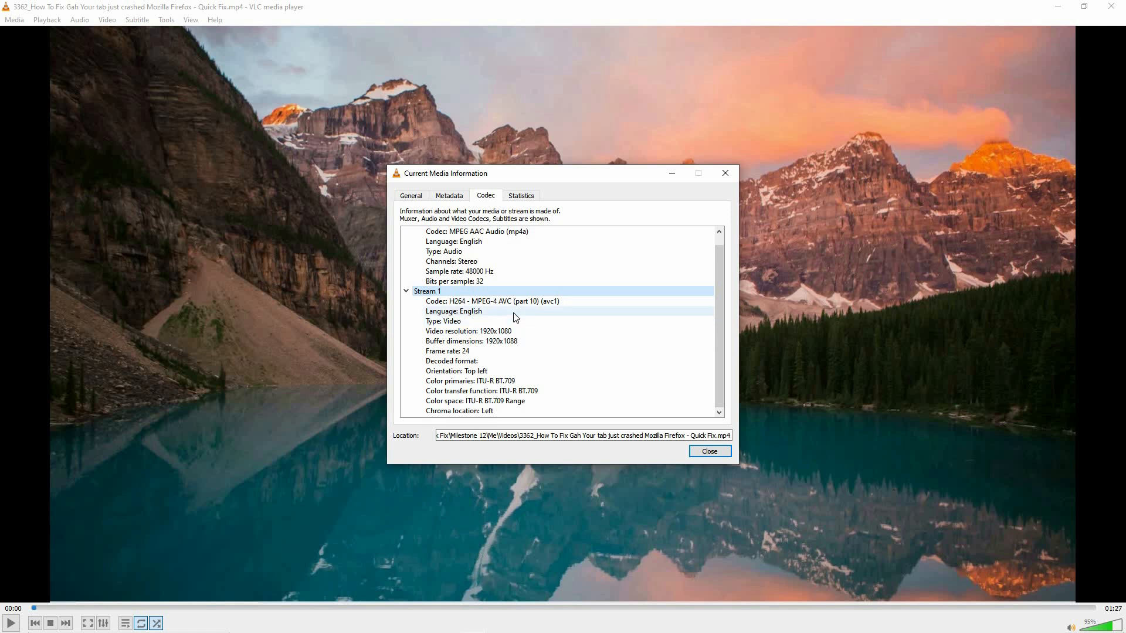
{"action": "mouse_move", "coordinate": [485, 338]}
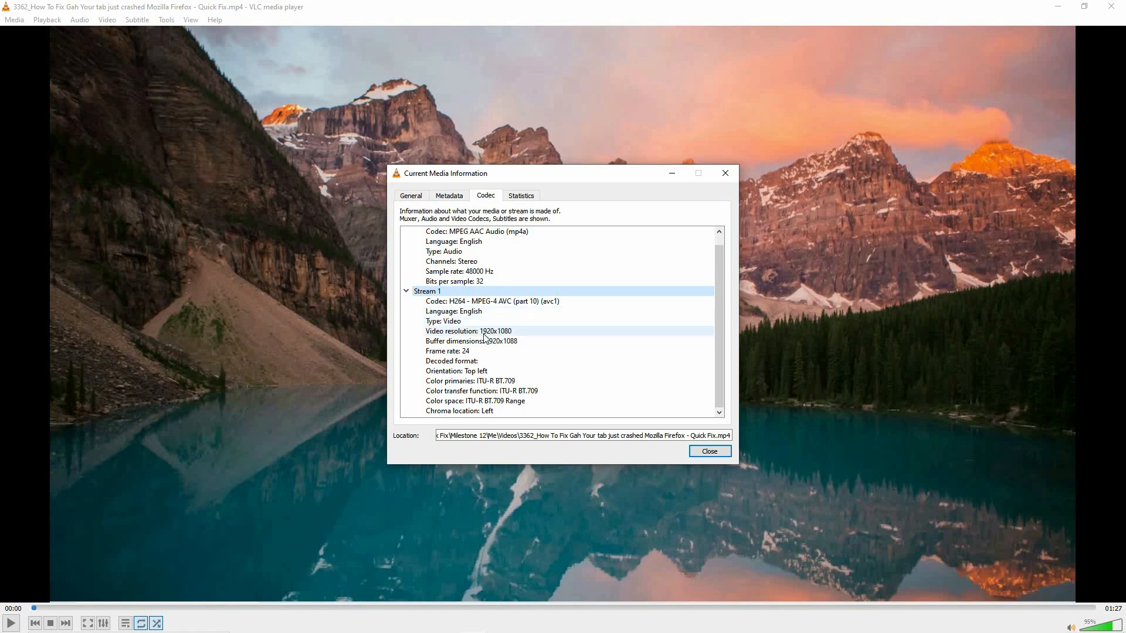
{"action": "mouse_move", "coordinate": [480, 335]}
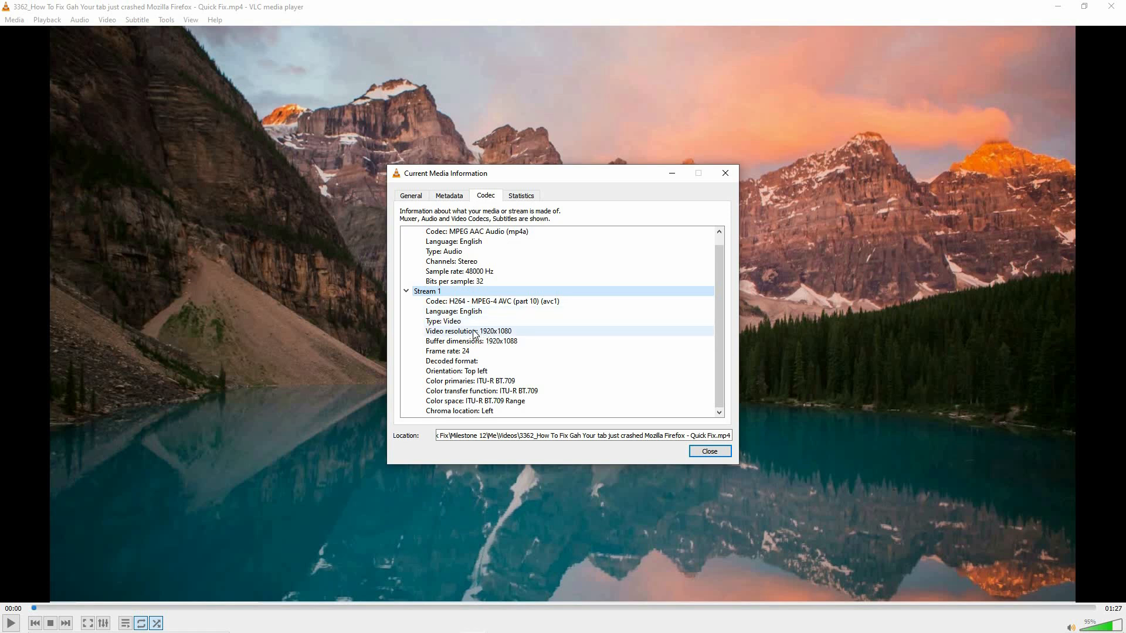
{"action": "left_click", "coordinate": [470, 331]}
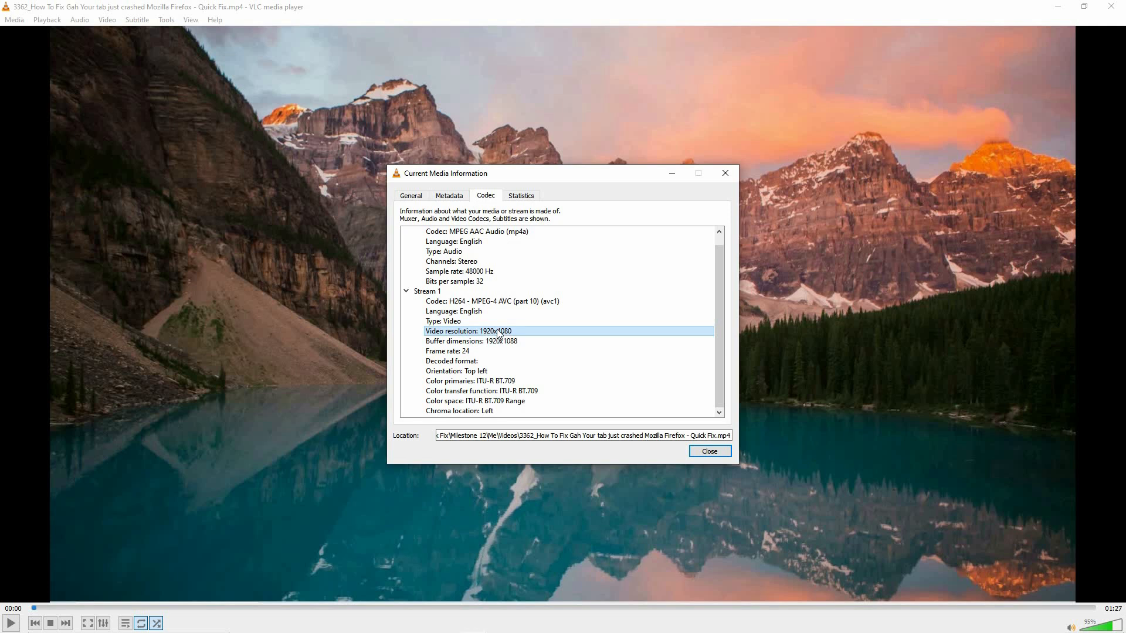